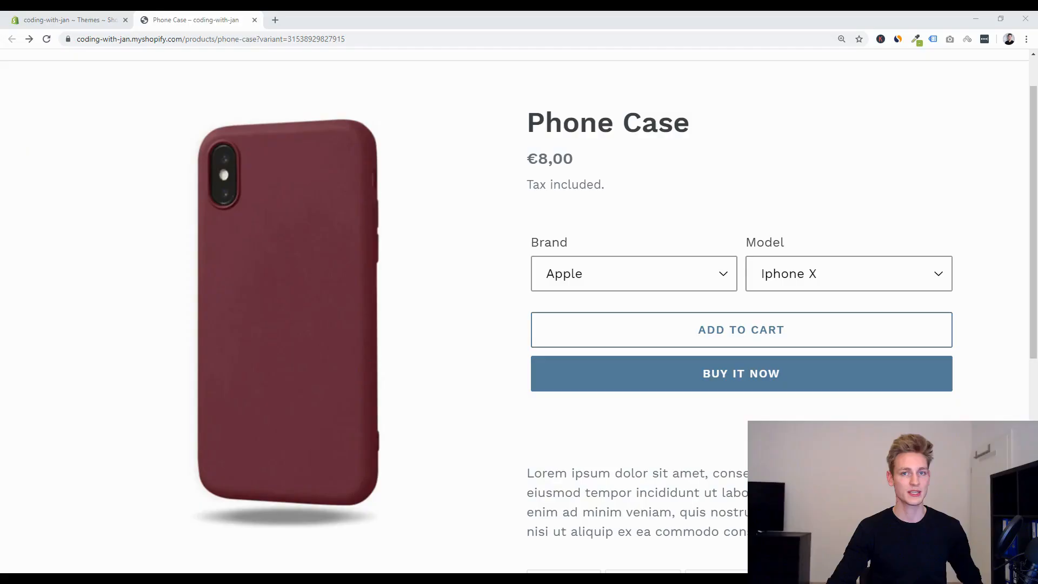
mouse_move(556, 285)
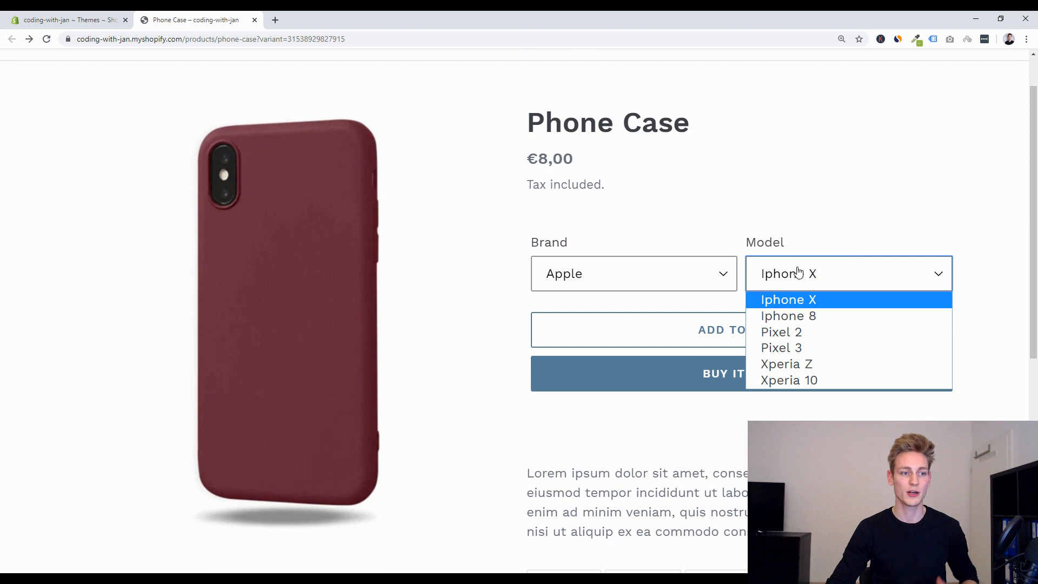
Dismiss the full model list and review the product page showing the unavailable Google / Iphone X combination
left_click(789, 299)
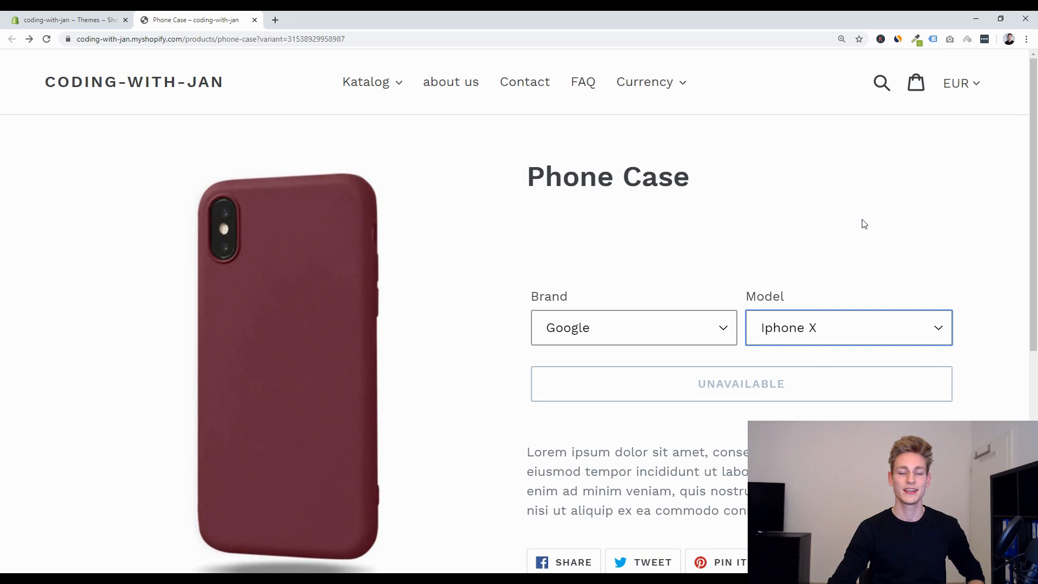
scroll("down", 3)
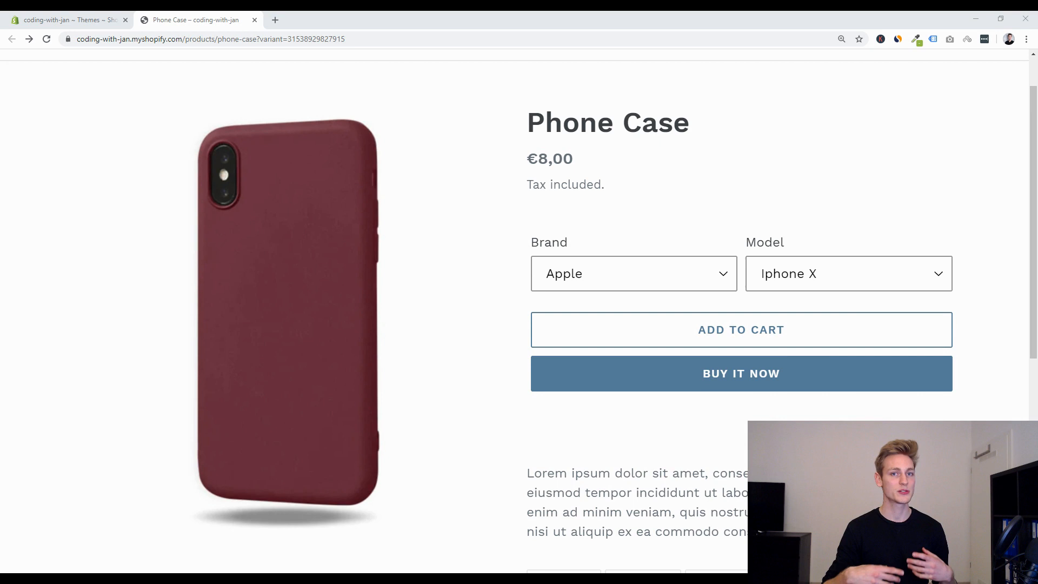
mouse_move(583, 268)
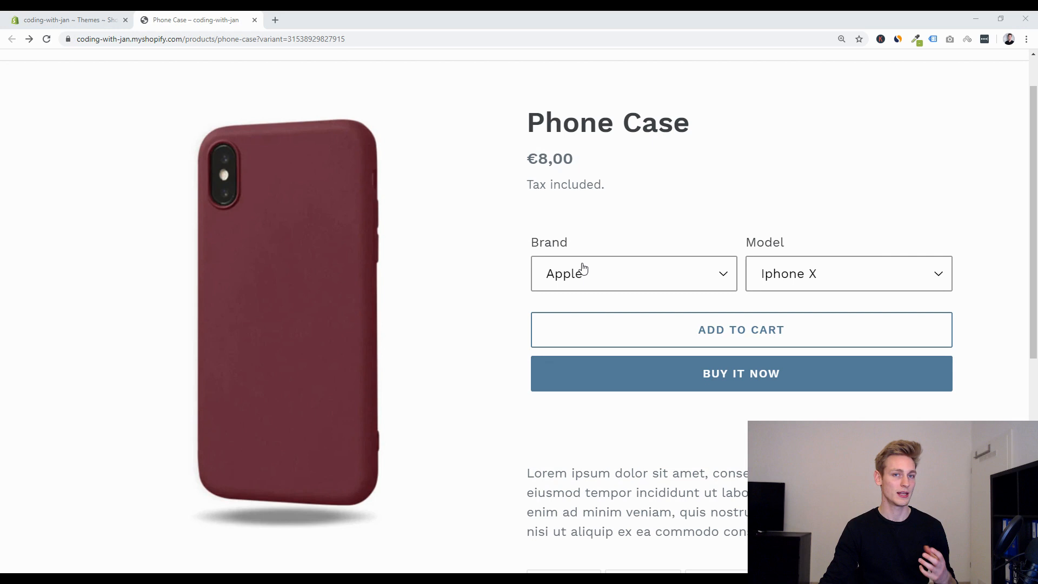
Review every brand/model combination in the combined variant dropdown
left_click(634, 273)
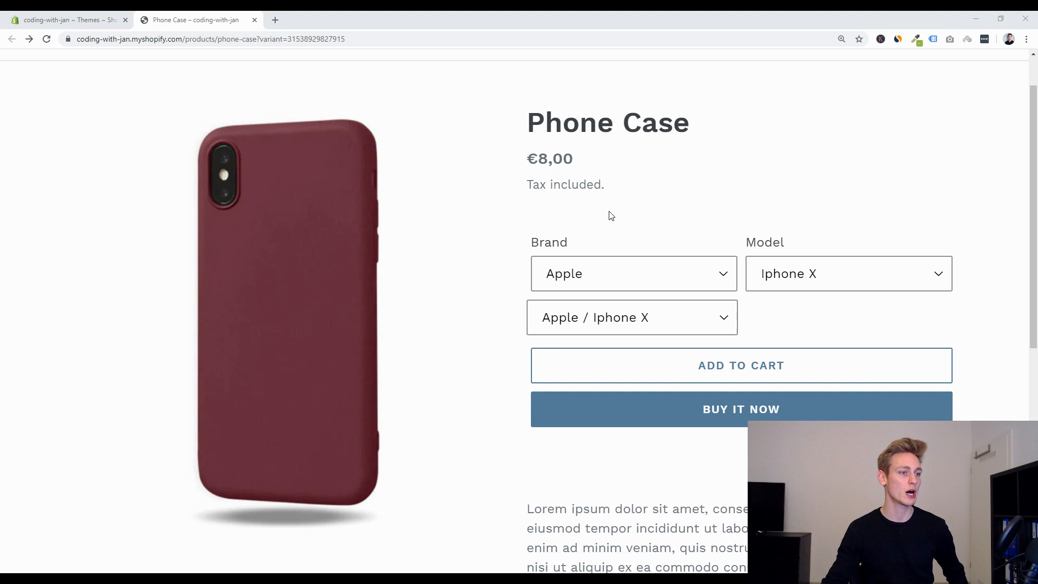
left_click(632, 318)
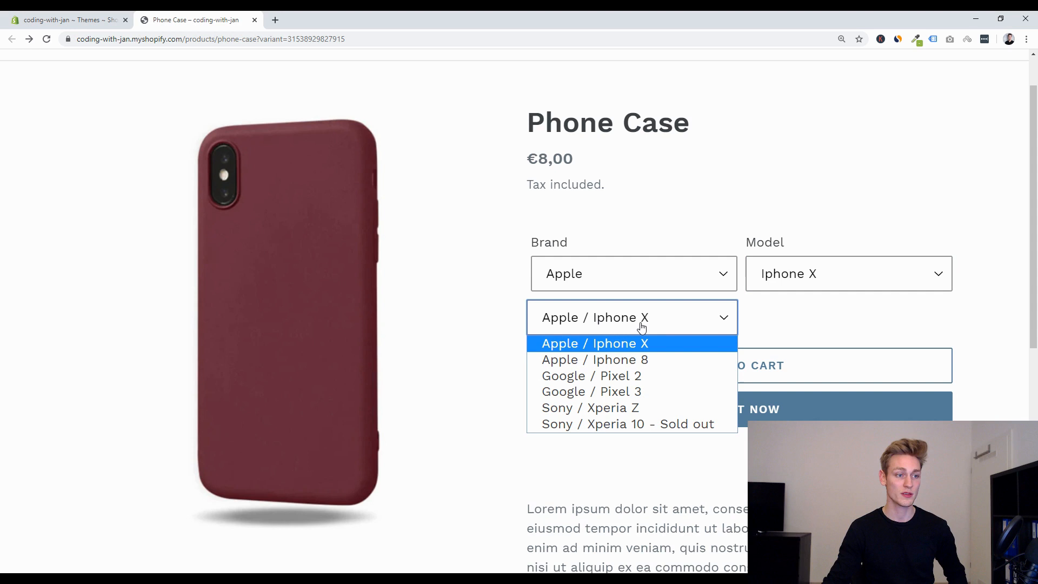
left_click(849, 274)
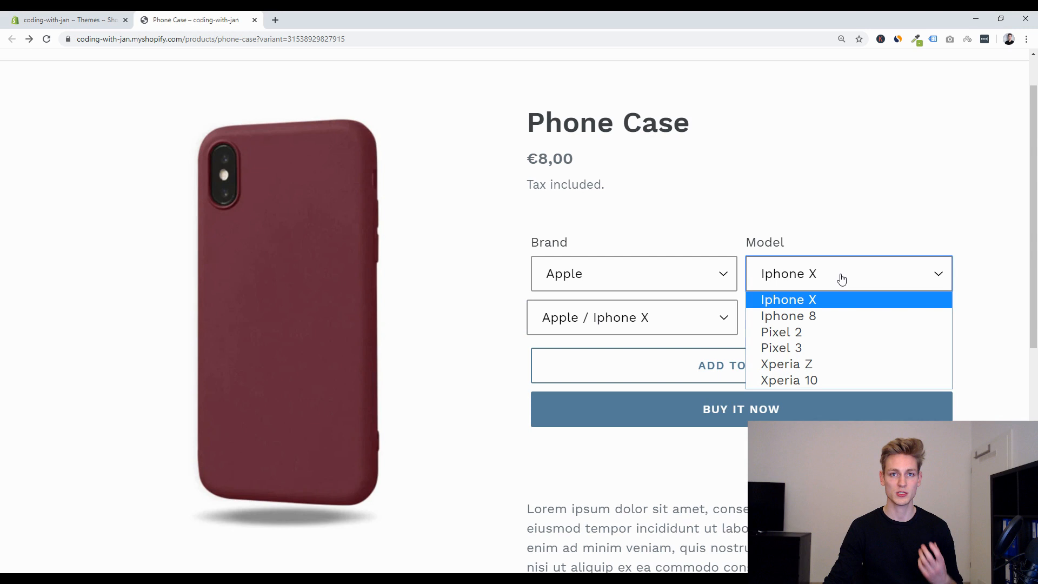
Set the model to Iphone 8 and check which brands are offered for it
left_click(790, 316)
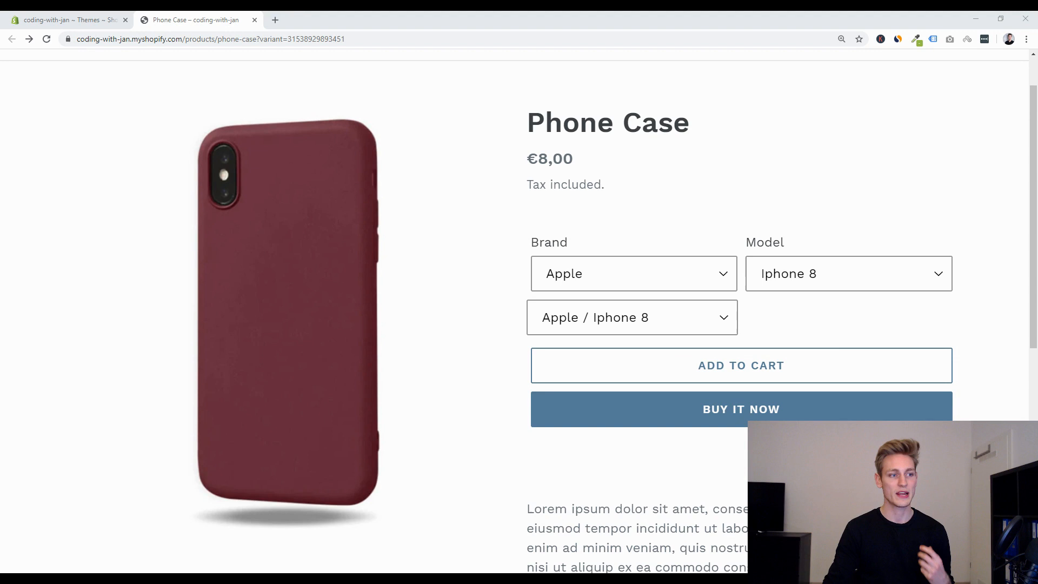
left_click(849, 273)
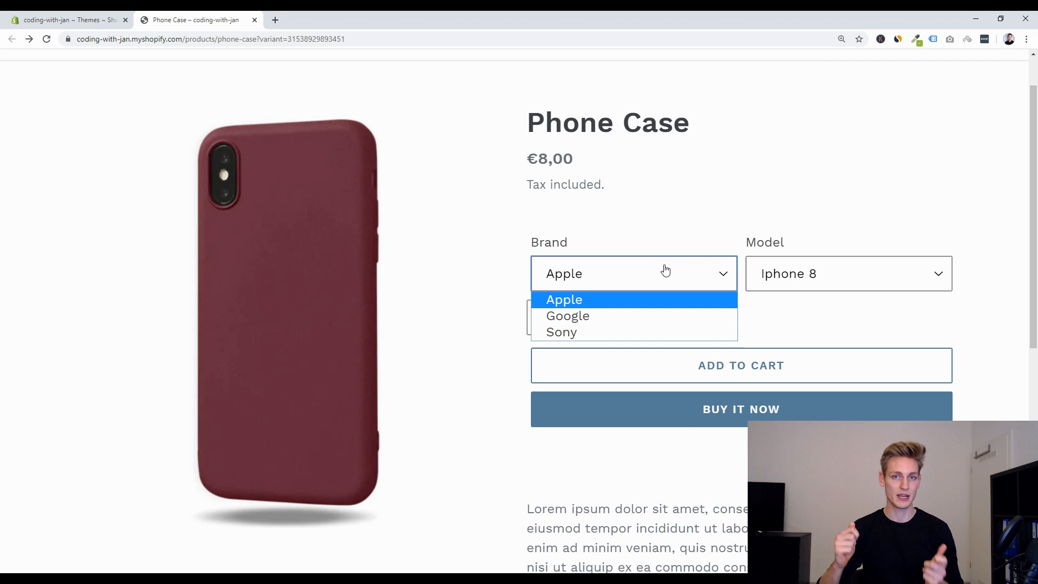
left_click(565, 300)
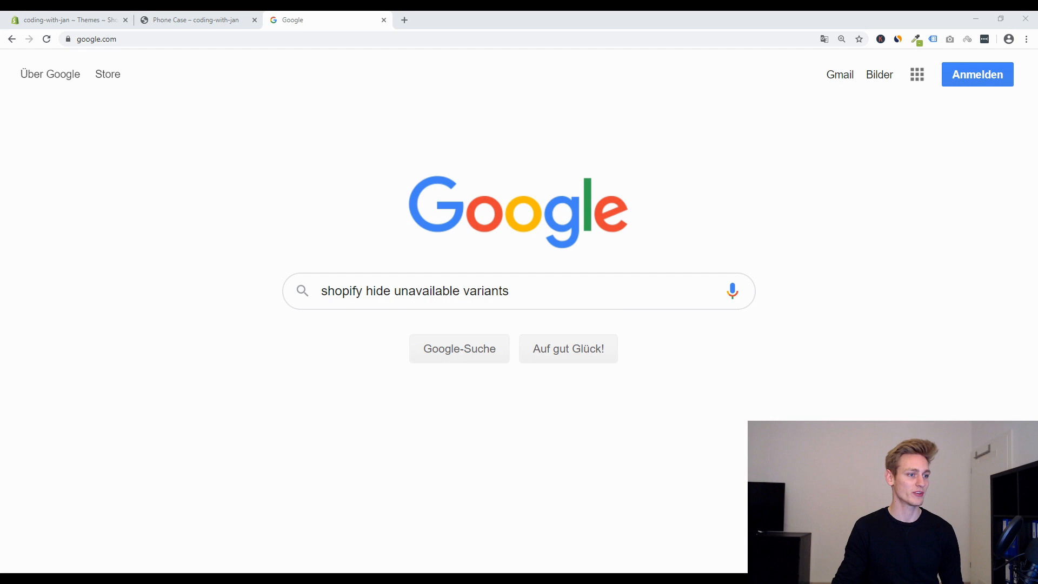
Run the Google search for 'shopify hide unavailable variants'
triple_click(414, 291)
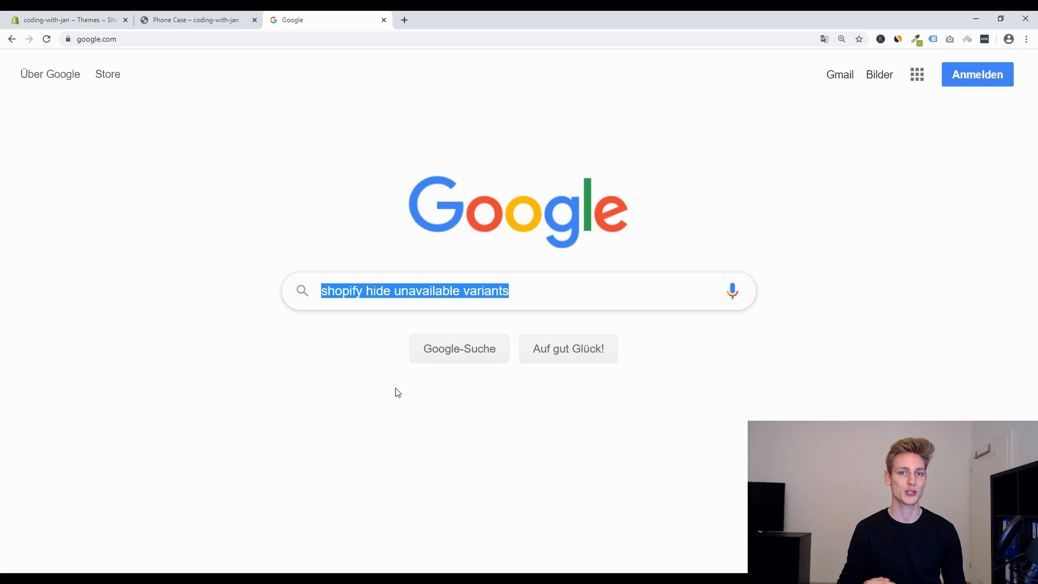
mouse_move(167, 33)
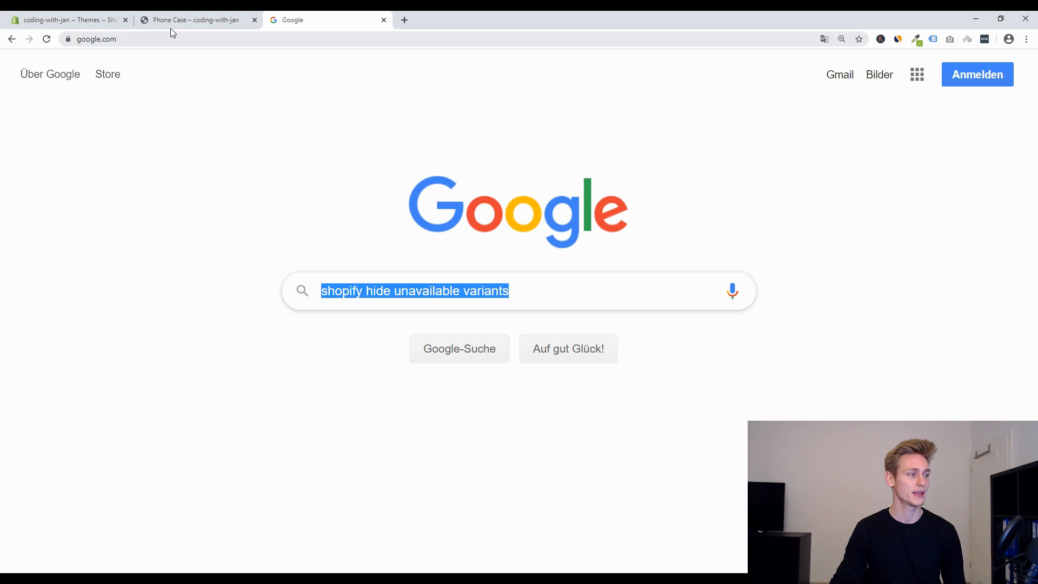
left_click(195, 20)
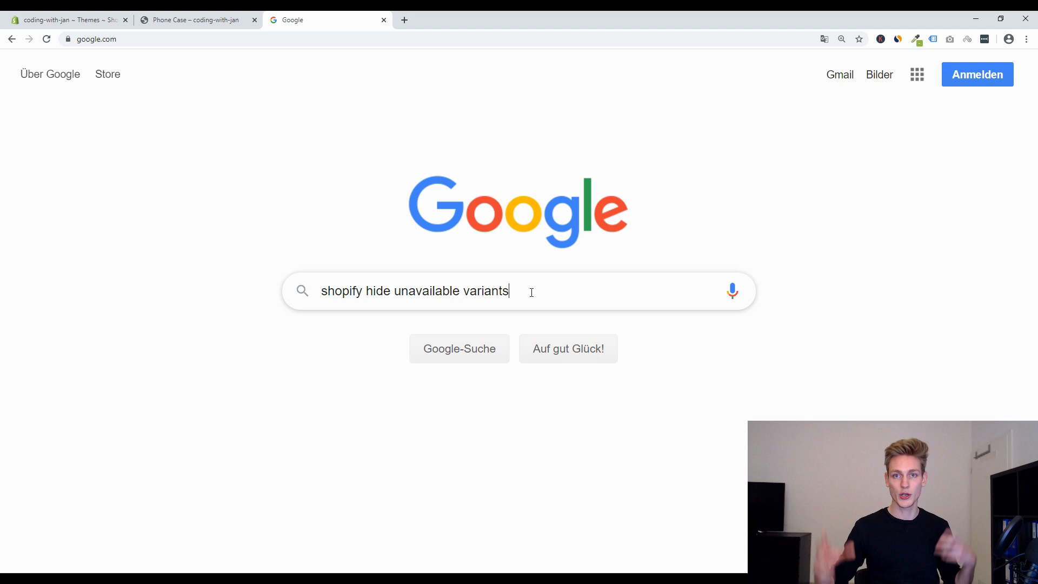
key("Enter")
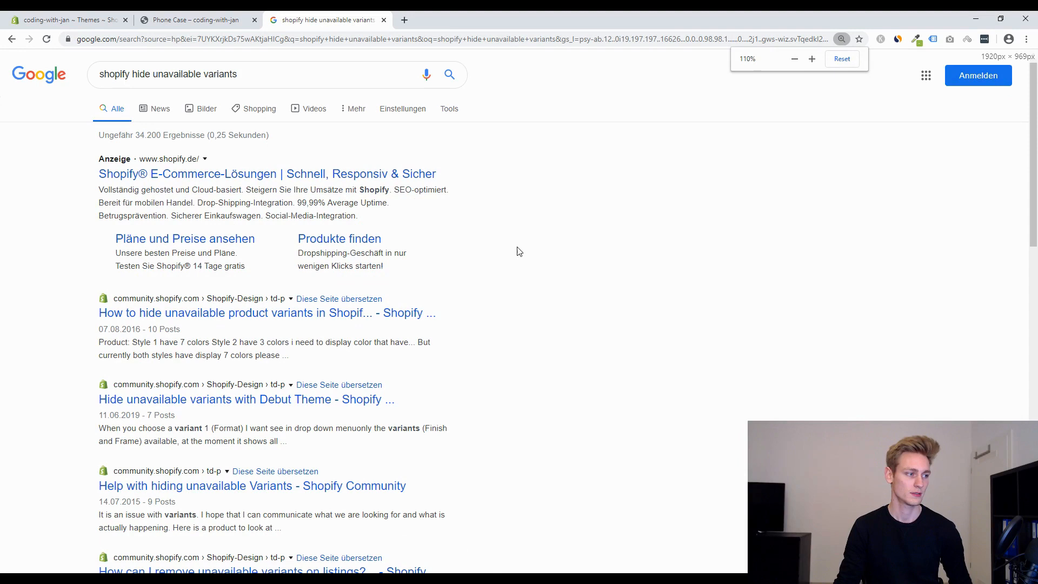
Follow the Help Center guide to the GitHub-hosted linked options code in step 5
scroll("down", 3)
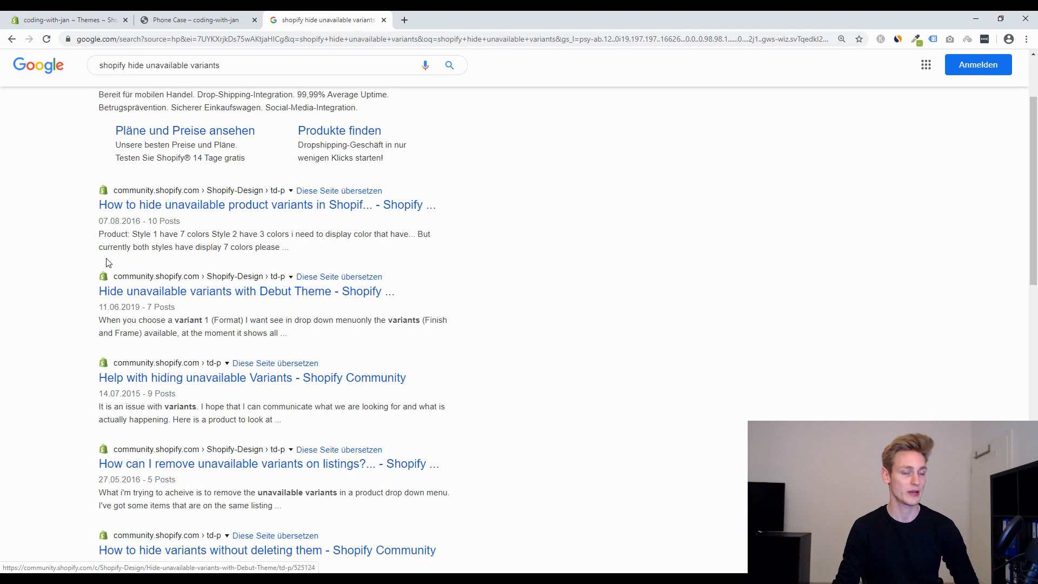
scroll("down", 3)
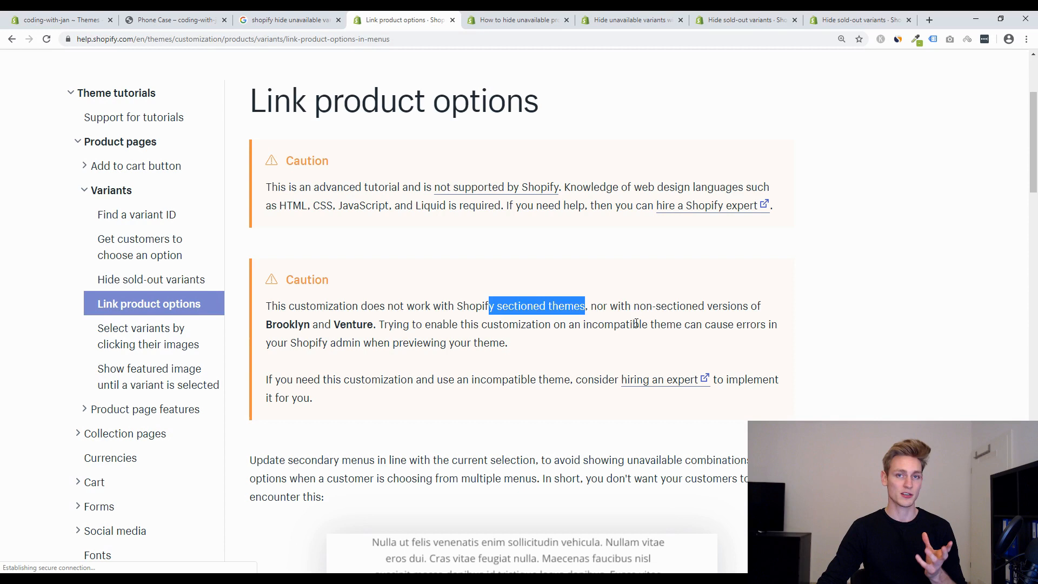
mouse_move(643, 250)
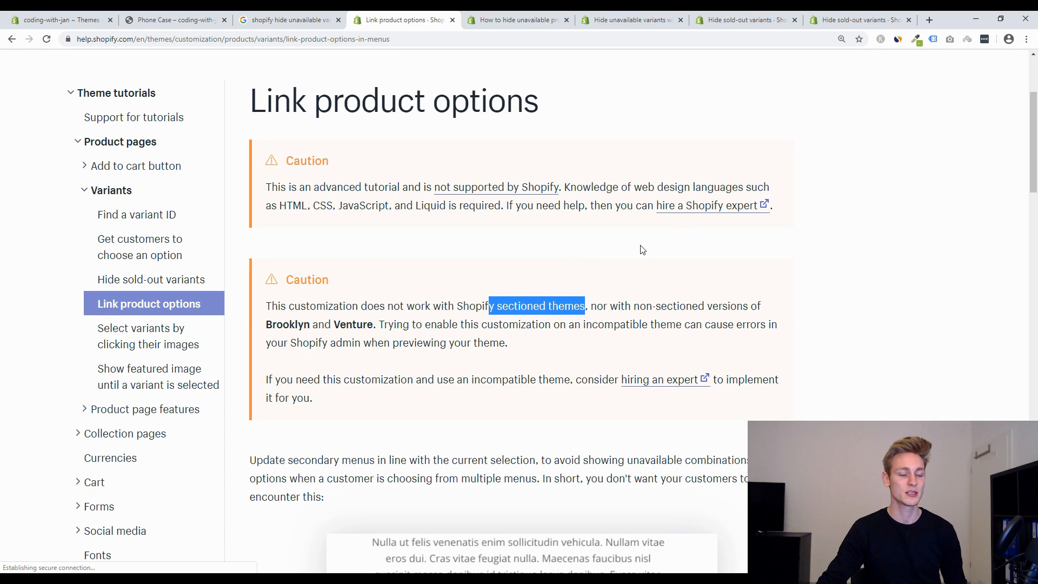
scroll("down", 3)
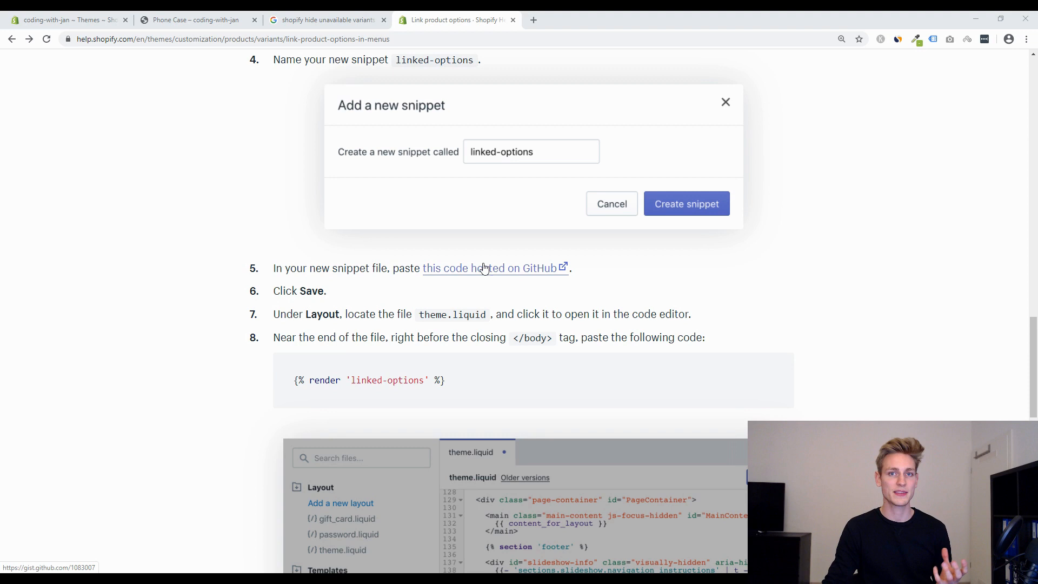
left_click(486, 268)
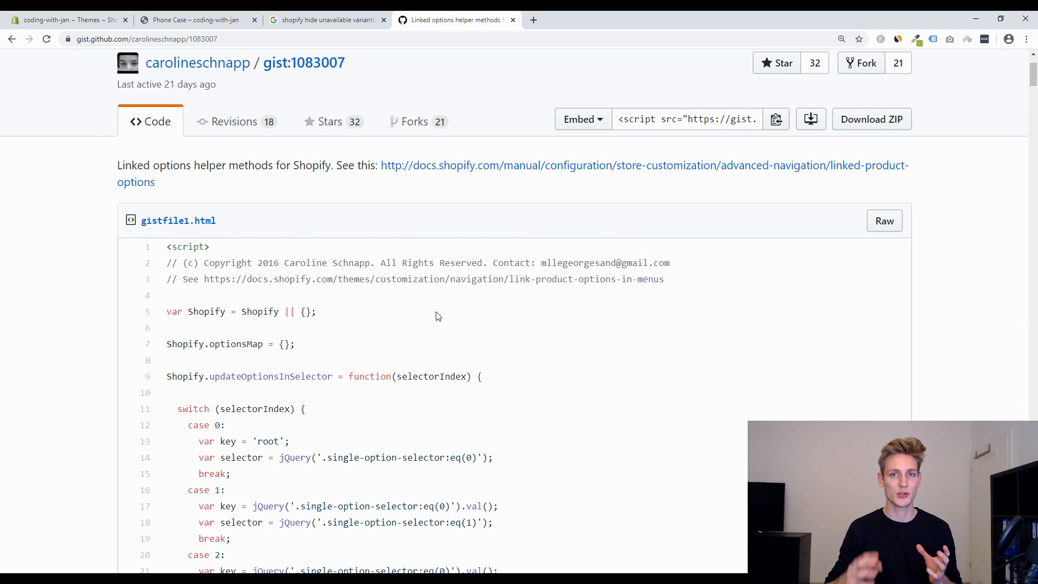
scroll("down", 3)
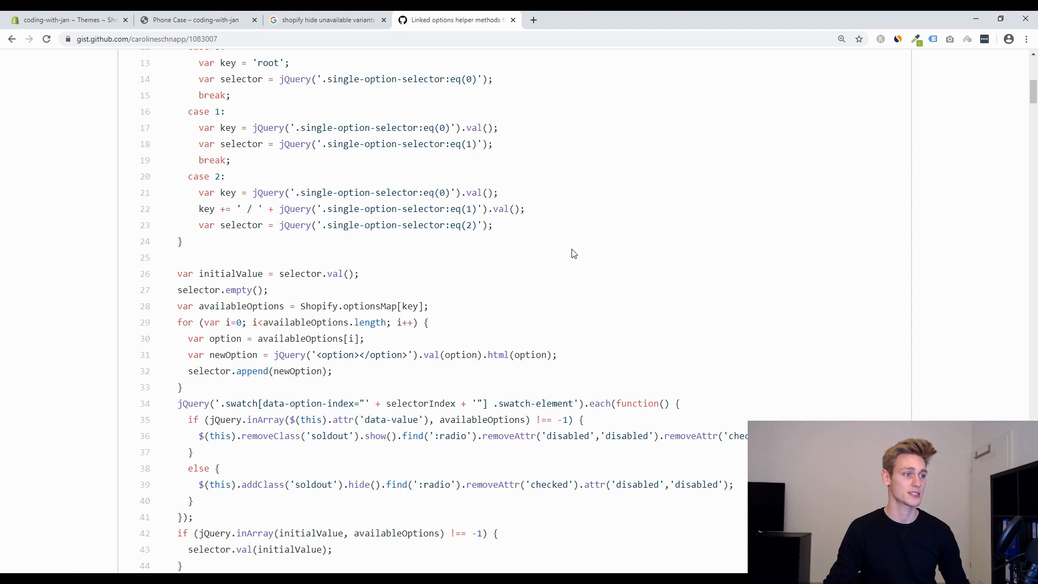
scroll("down", 3)
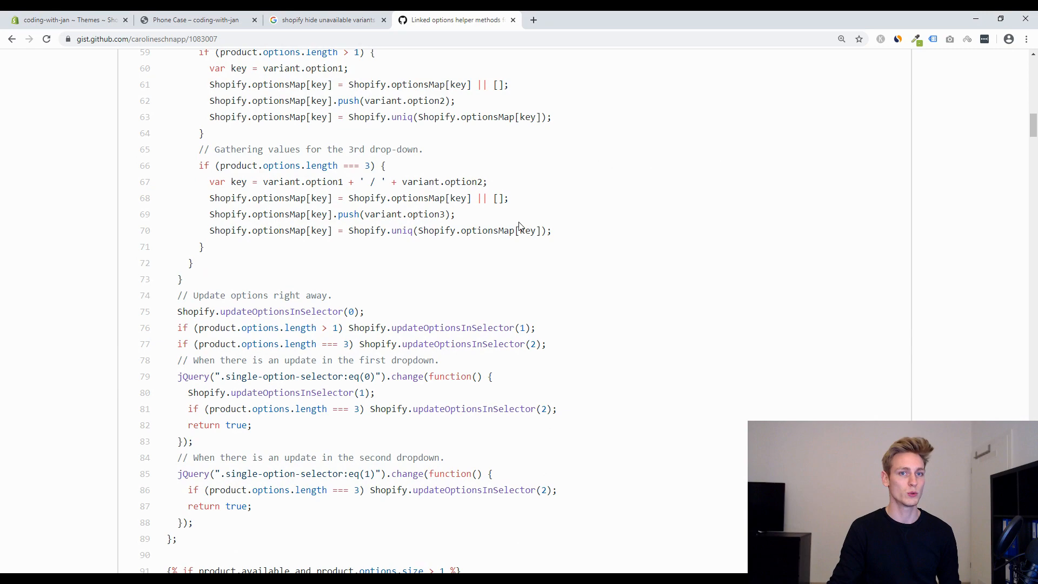
scroll("down", 3)
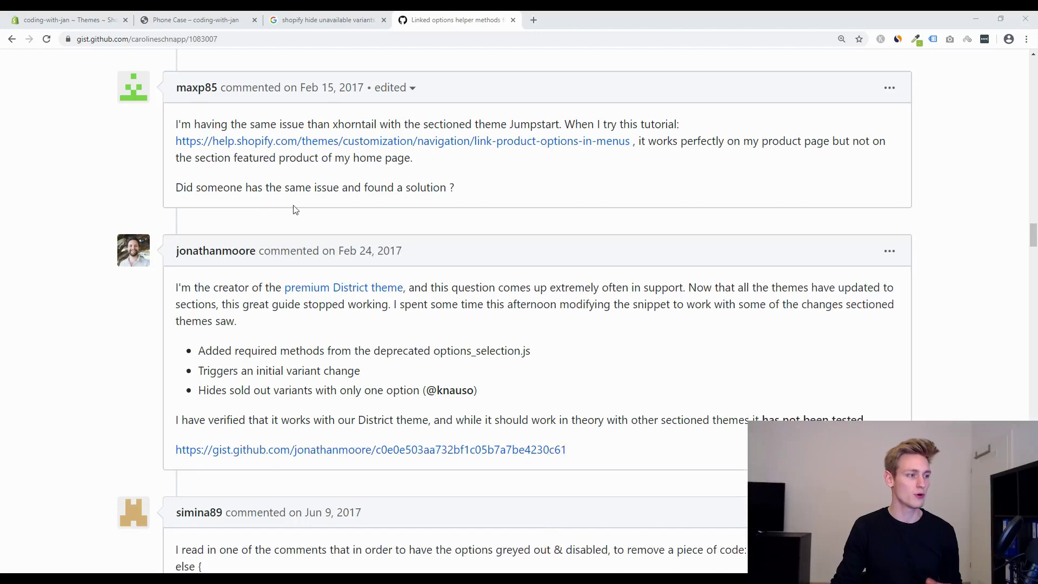
scroll("down", 3)
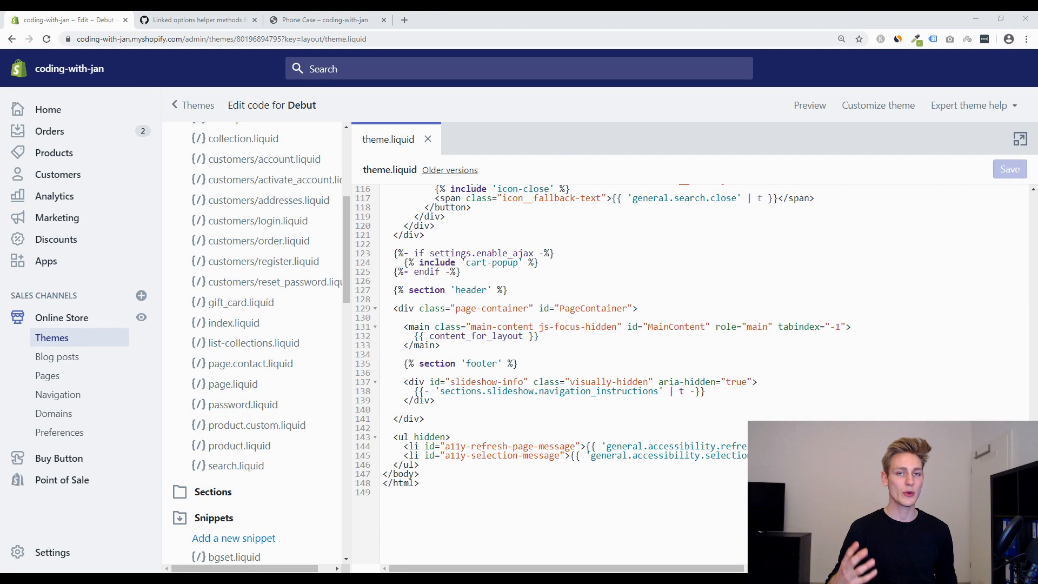
mouse_move(343, 261)
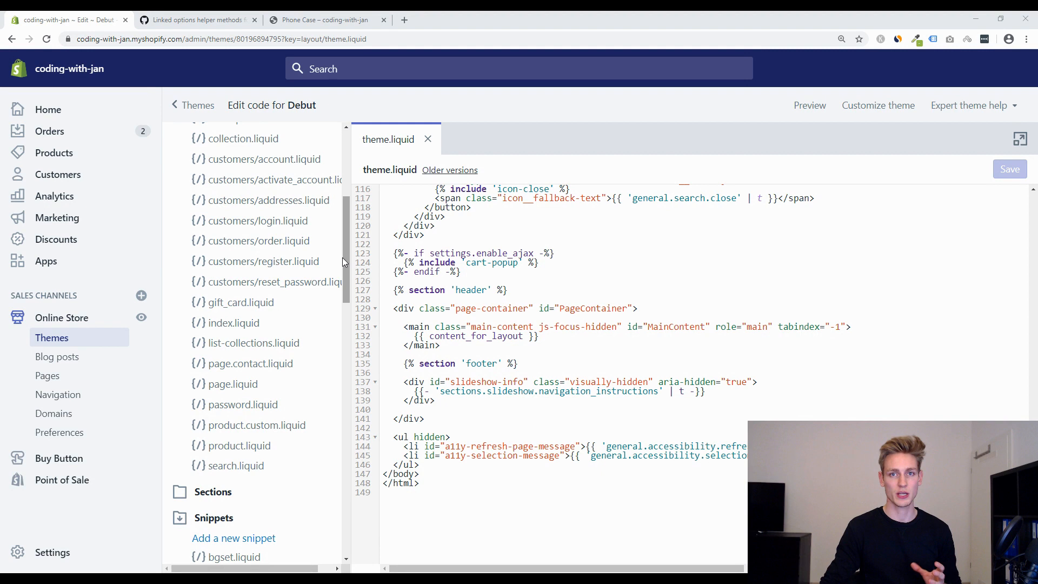
Review the linked-options.liquid snippet holding the gist's helper code
scroll("down", 3)
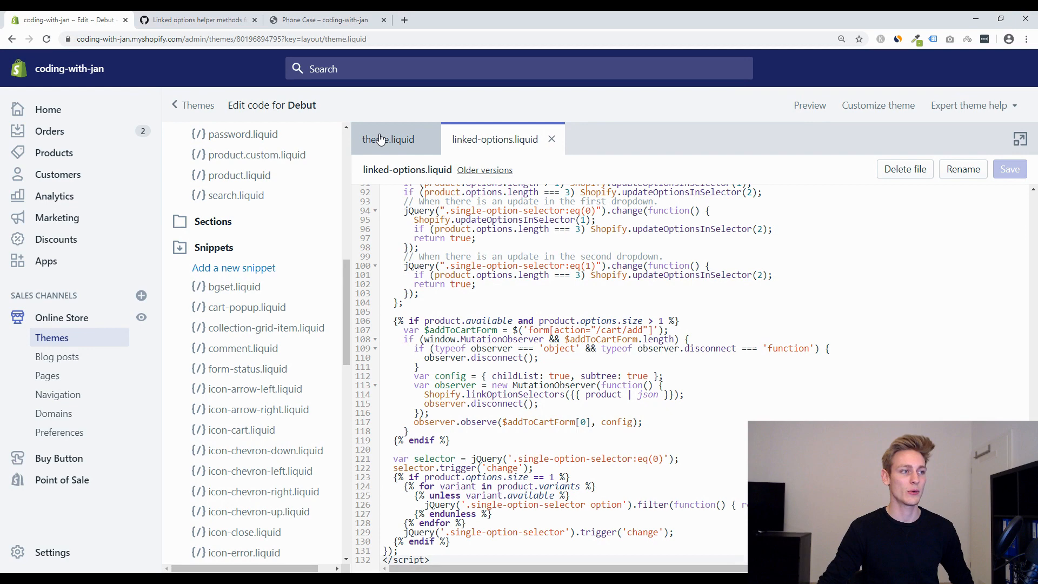
In theme.liquid add {% if template contains 'product' %}{% render 'linked-options' %}{% endif %} before </body>
left_click(388, 138)
type("{% if temp")
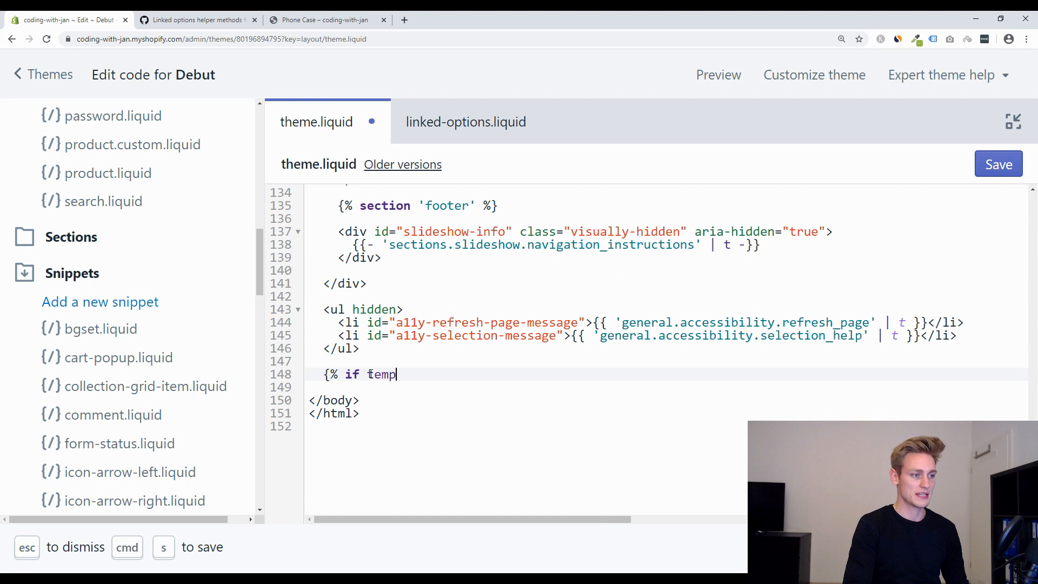
type("late contains 'product' %}")
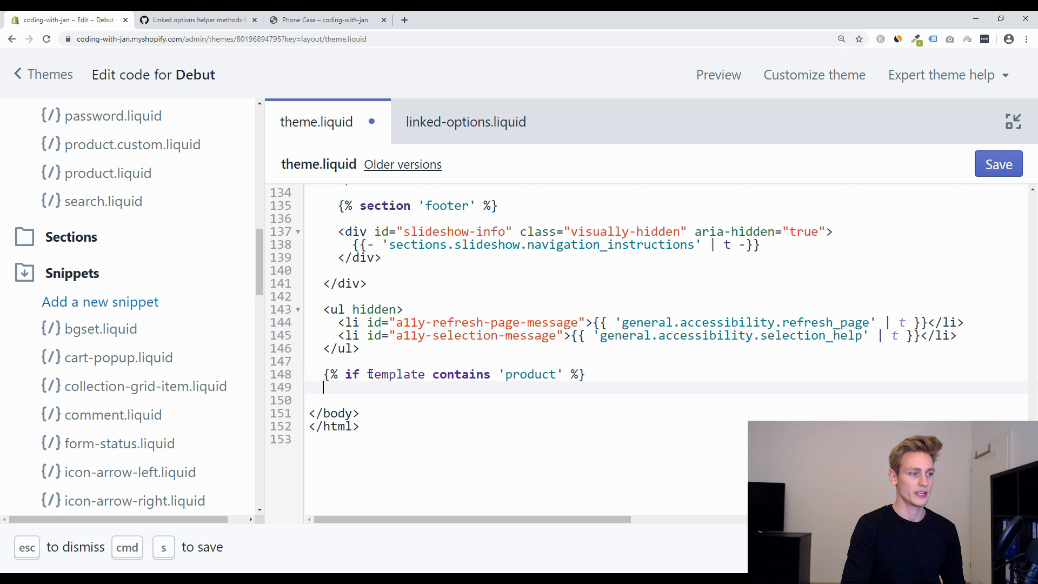
type("{% endif %}")
type("{% render")
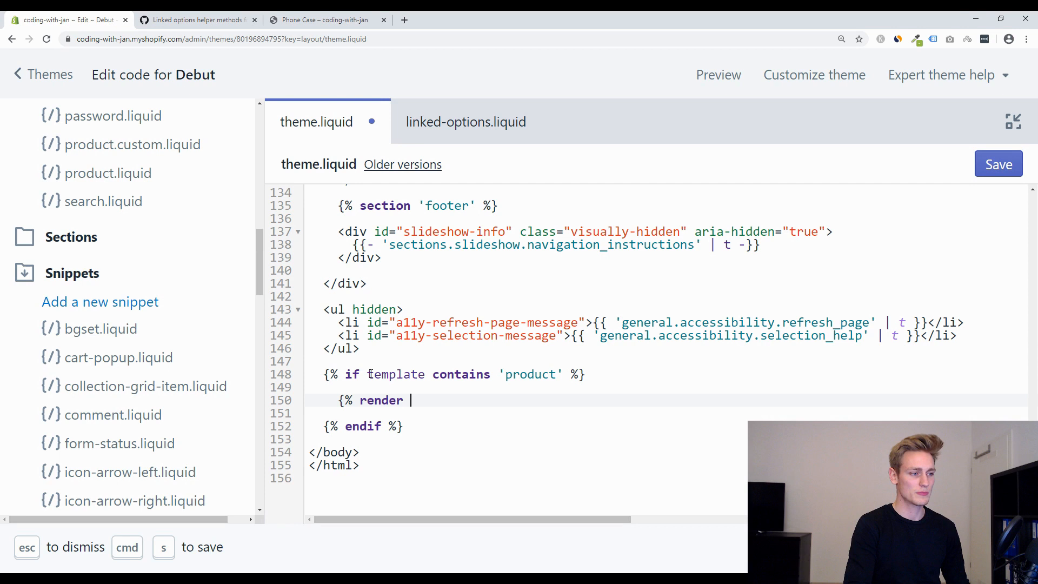
type("'linked-option")
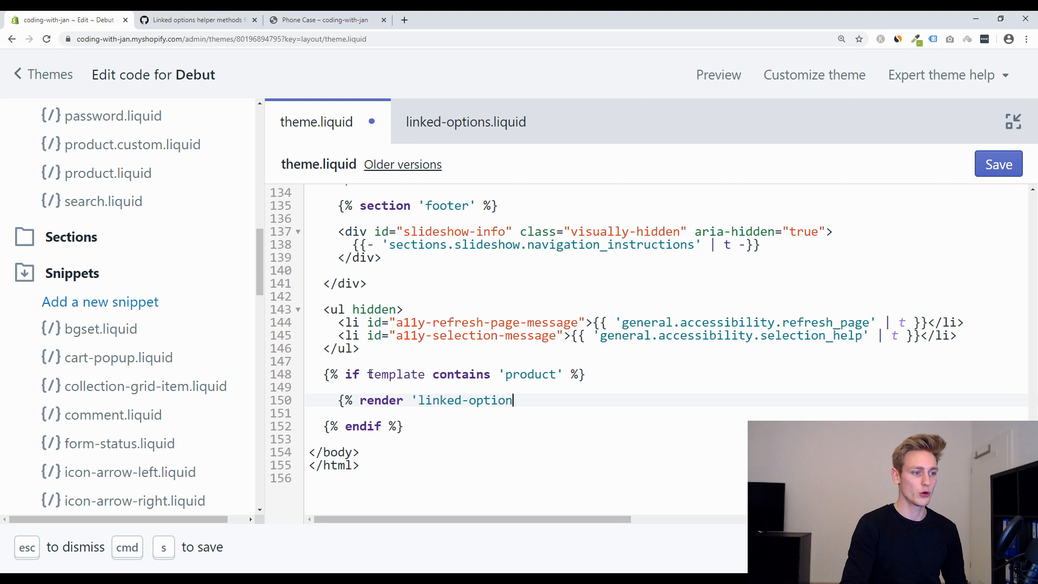
type("s' %}")
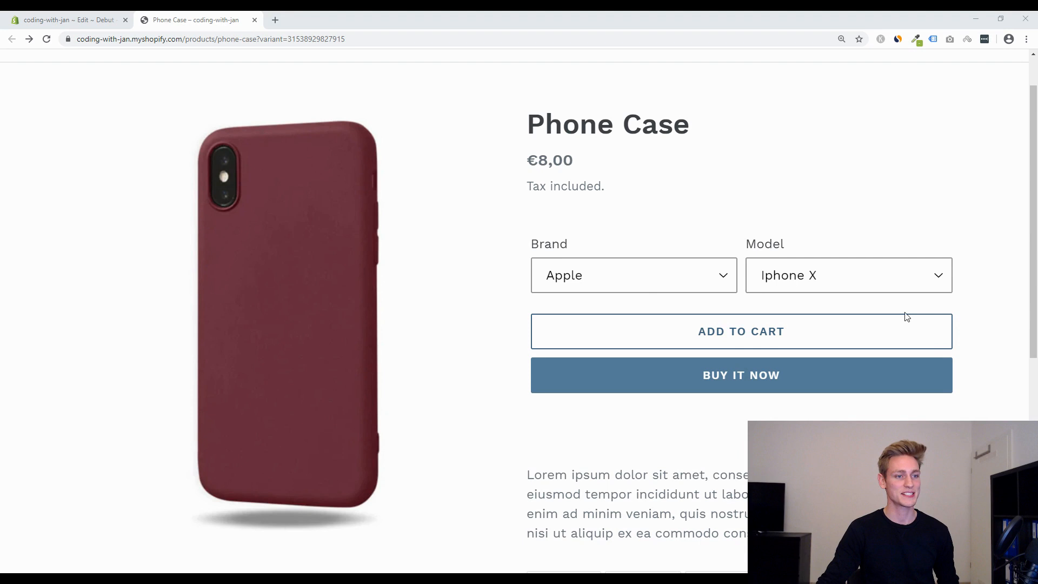
Choose the Sony brand and confirm Xperia Z is the only model offered
left_click(849, 276)
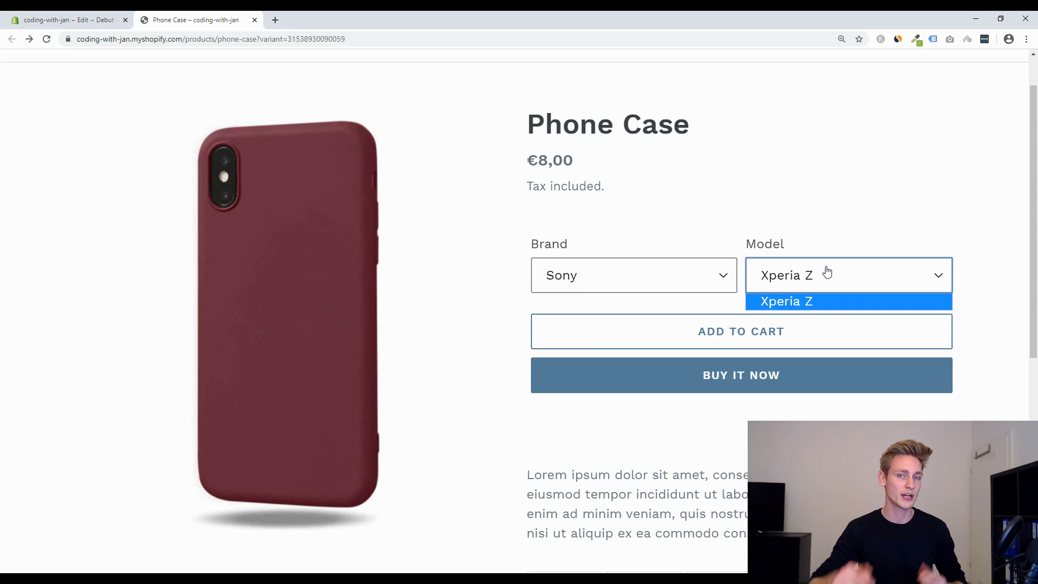
left_click(70, 20)
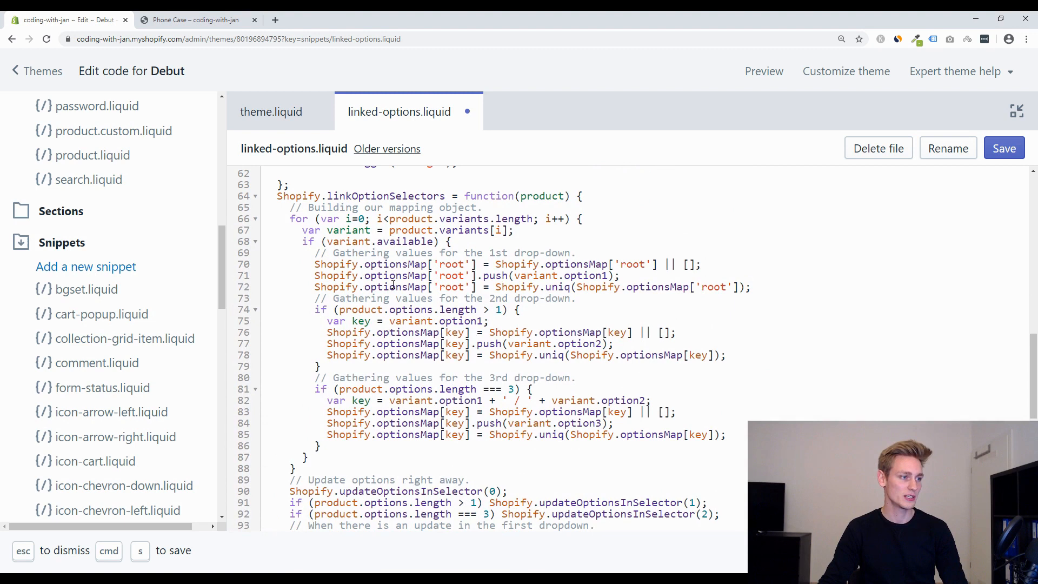
Replace variant.available on line 68 with true and save linked-options.liquid
type("true) {")
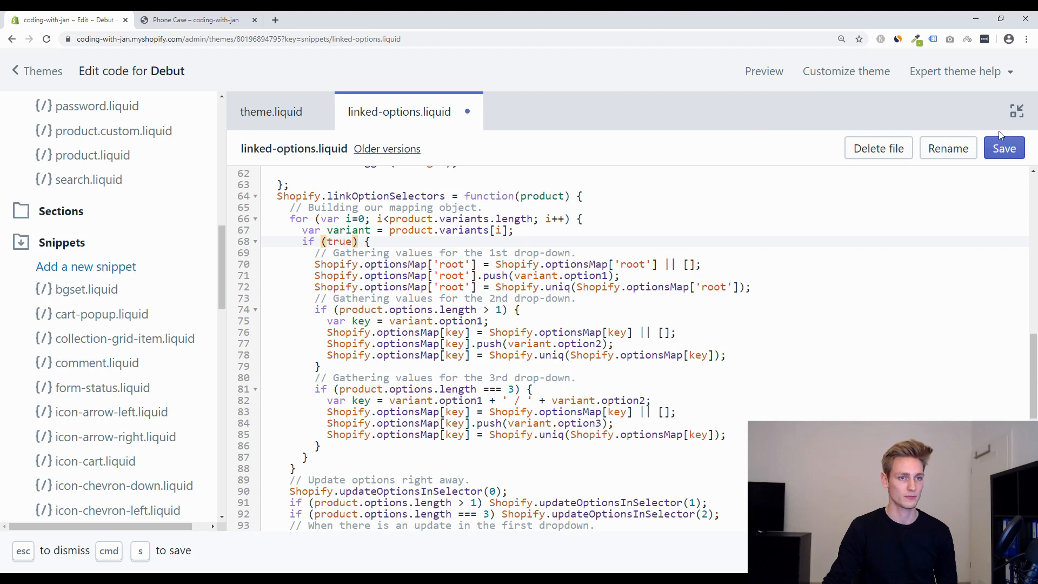
left_click(192, 19)
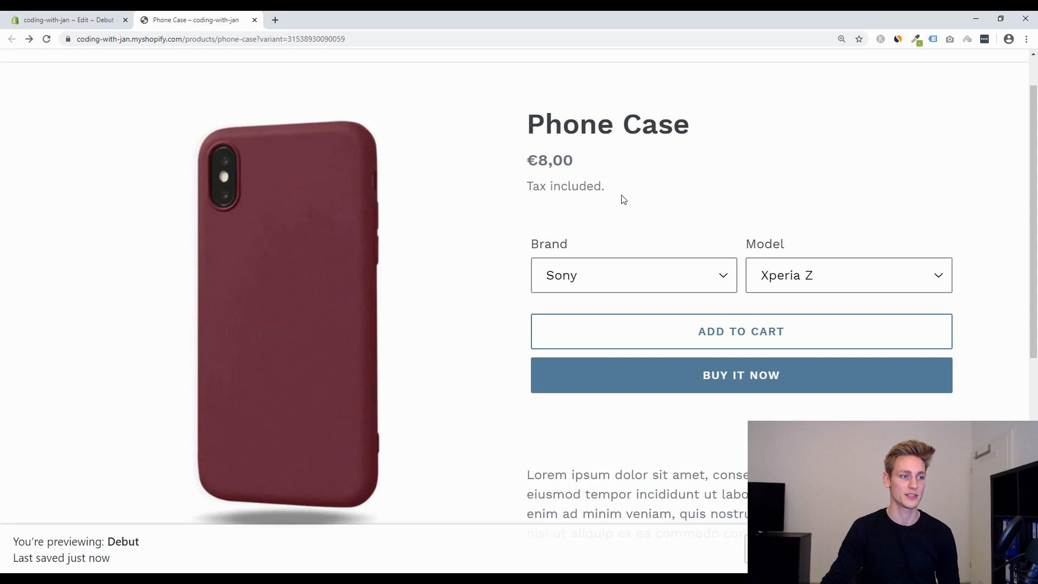
List the Sony models, now showing Xperia Z and Xperia Z0
left_click(848, 276)
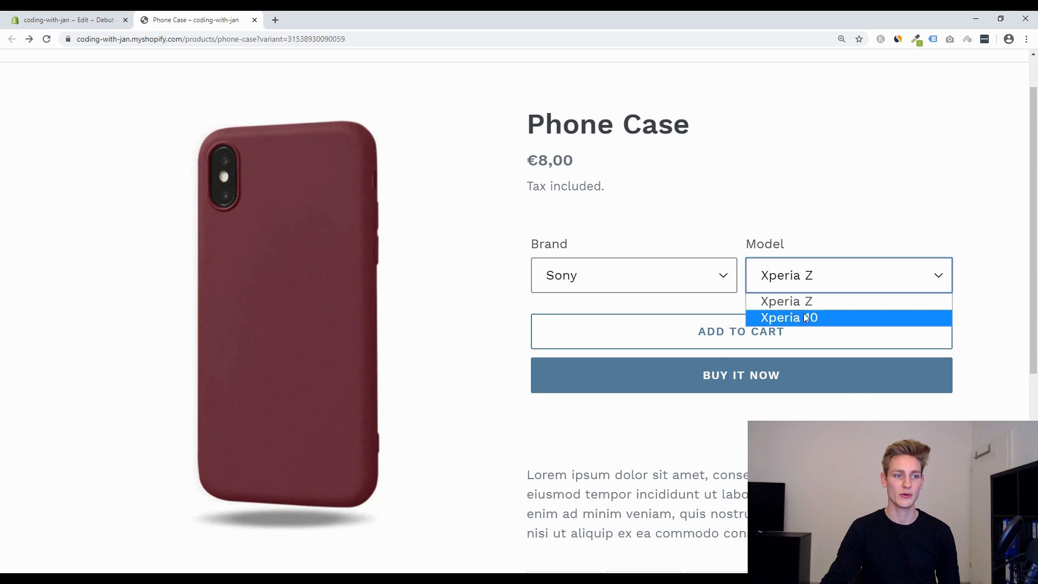